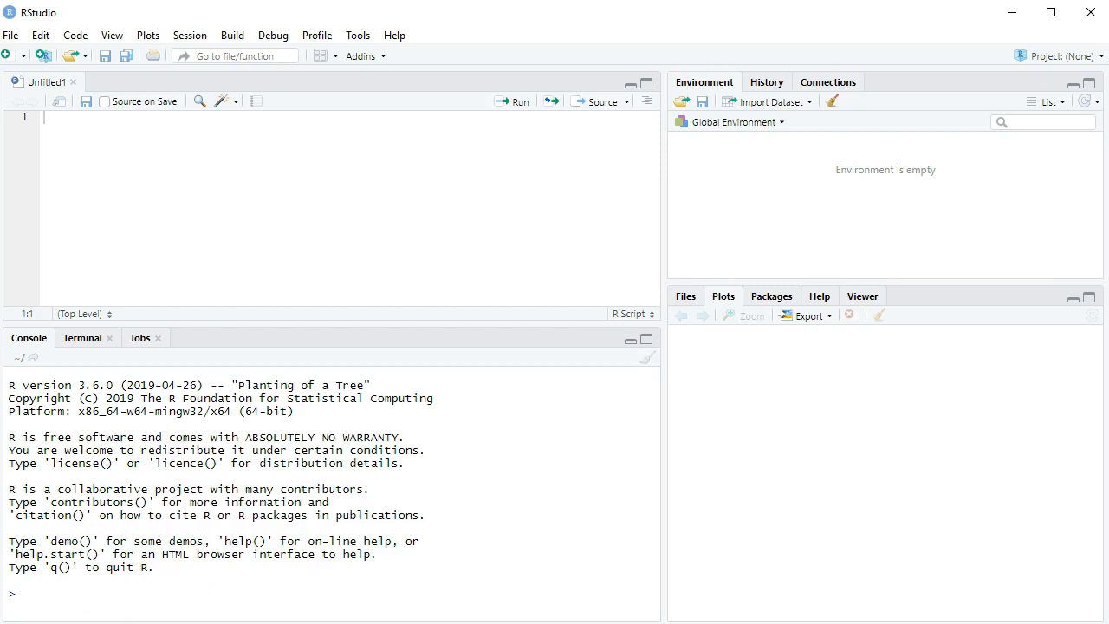
Evaluate 3+2 and 5/8 in the console, giving 5 and 0.625
type("3+2")
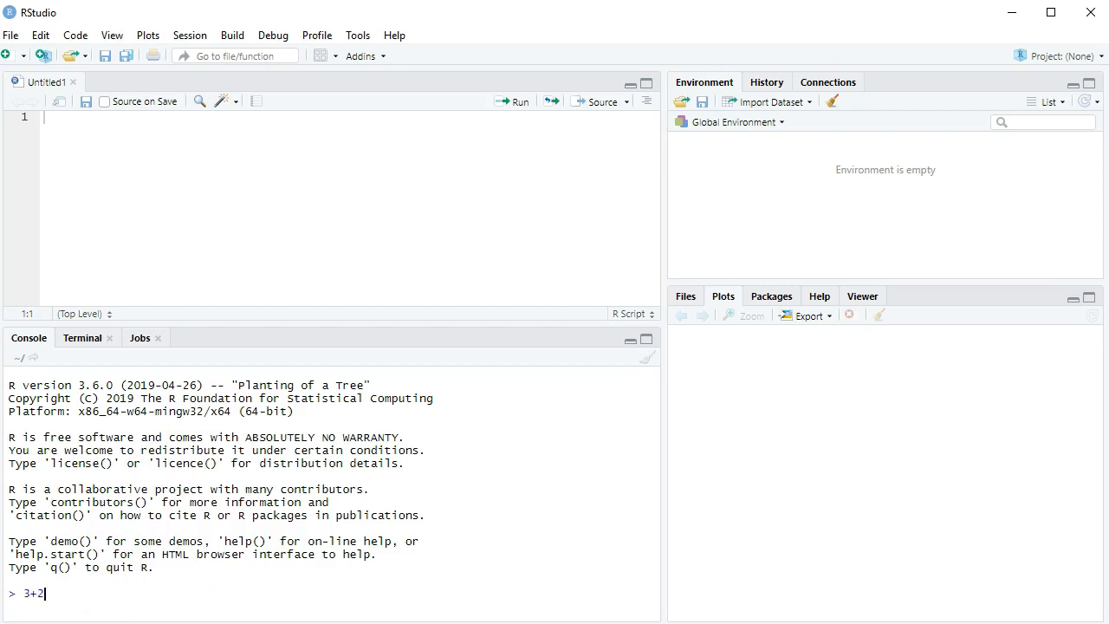
key("Return")
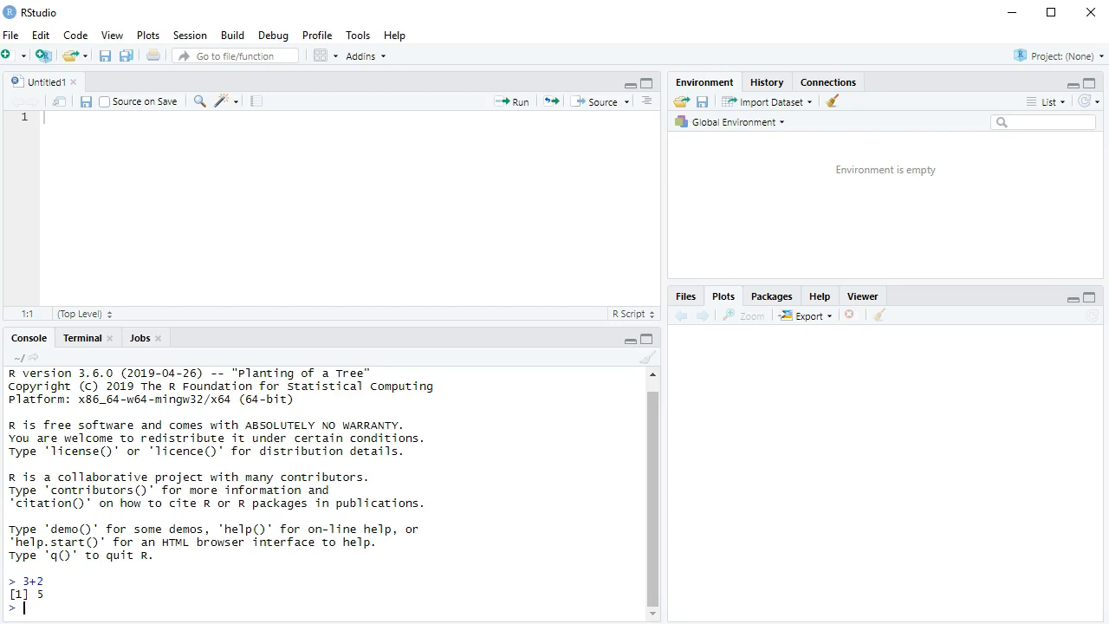
type("5/8")
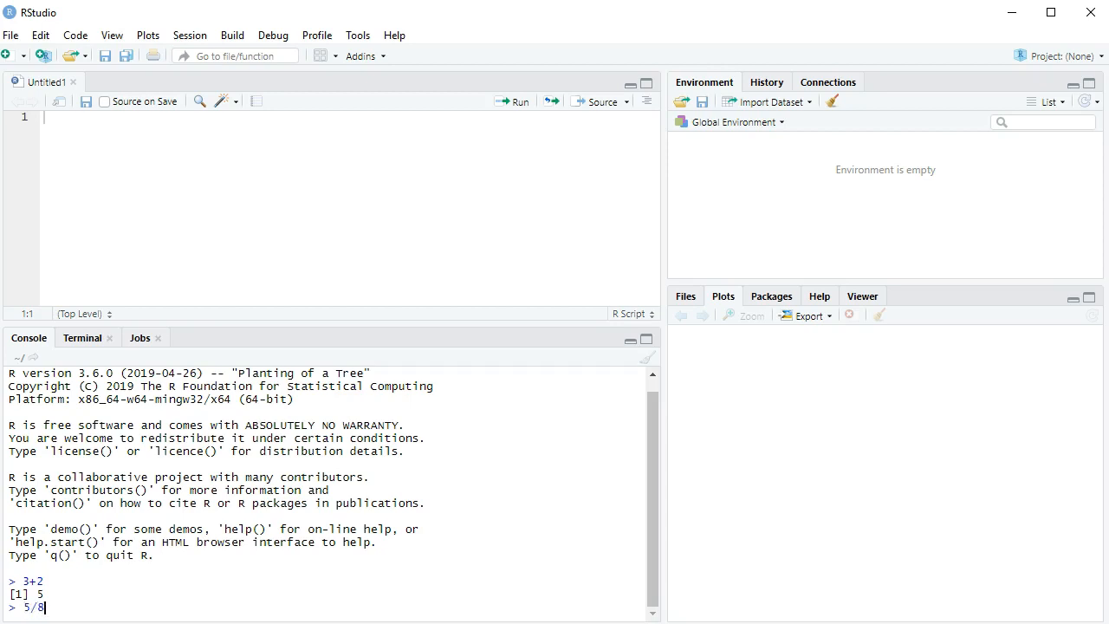
key("Return")
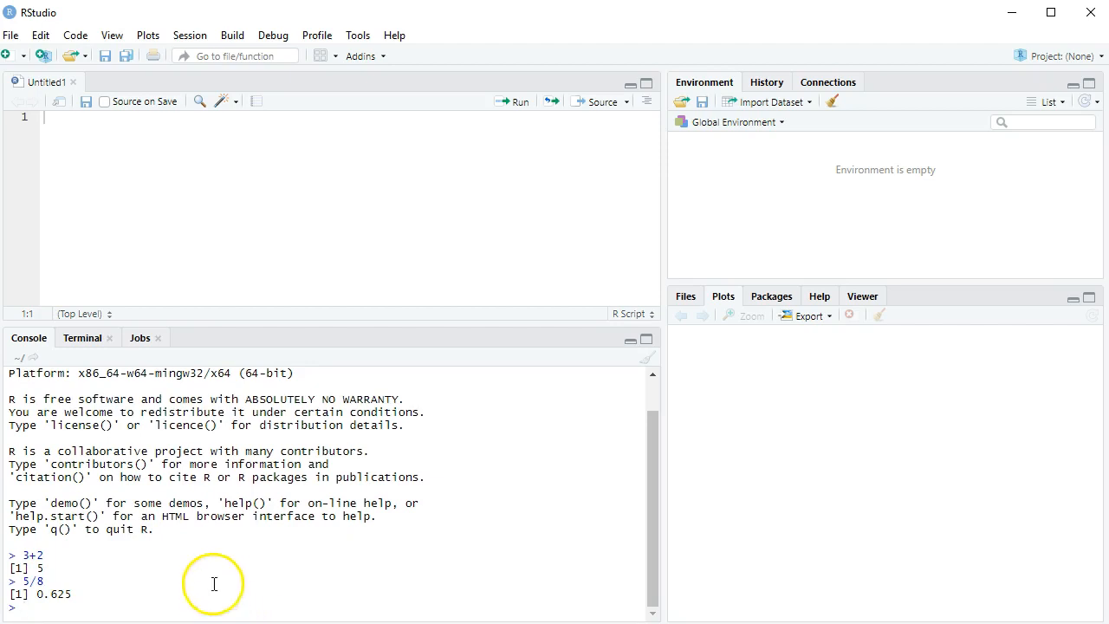
Recall the earlier command, edit it to 3+4 and evaluate it to 7
double_click(28, 554)
type("3+2")
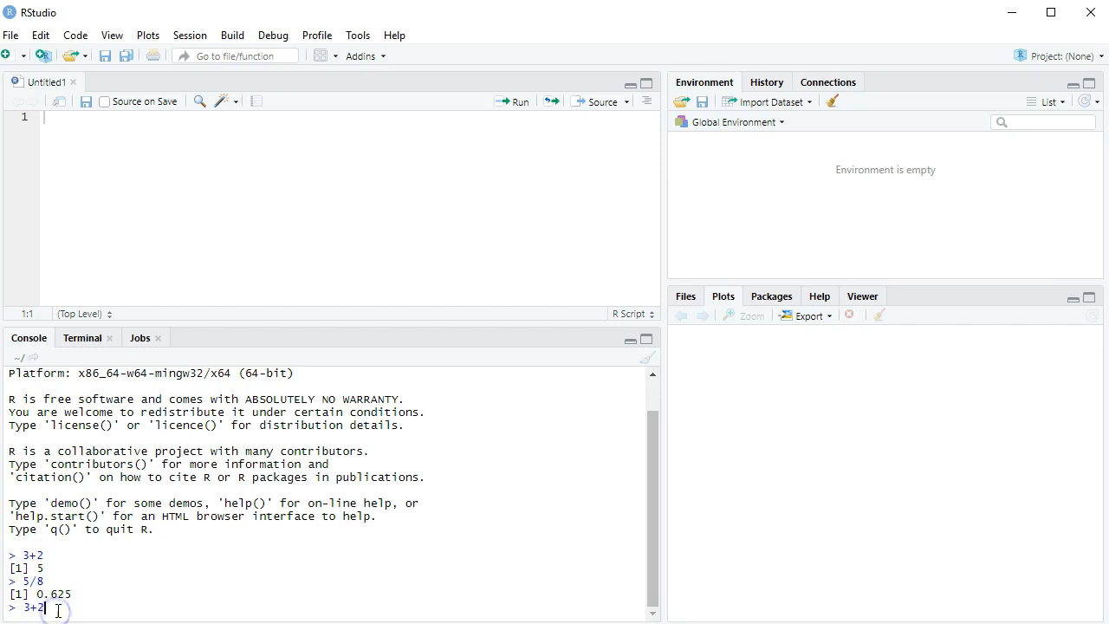
type("4")
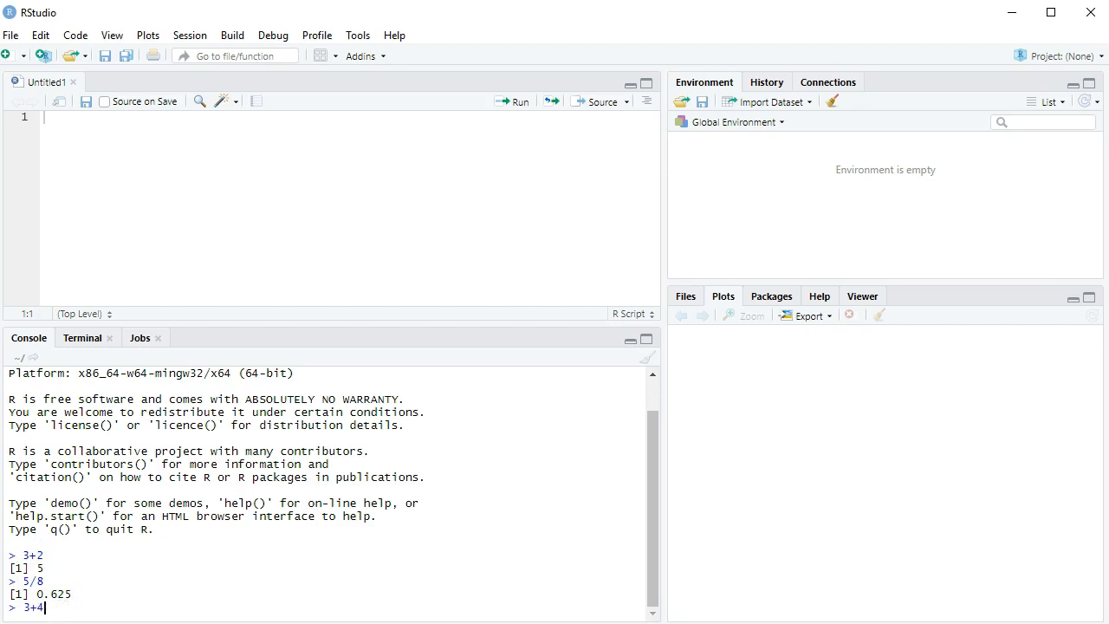
key("Return")
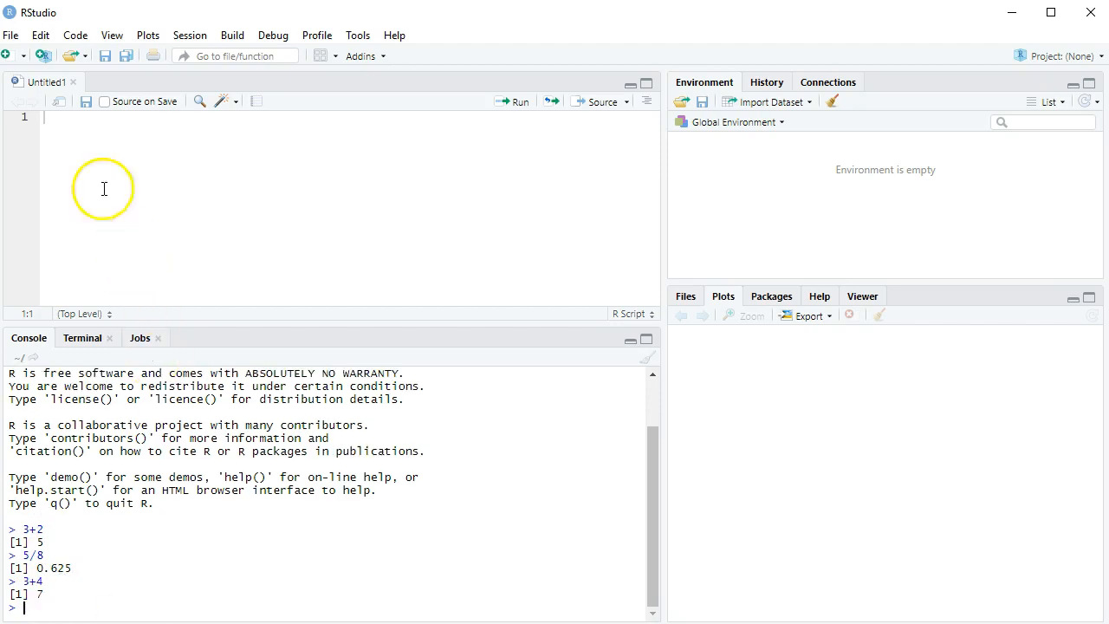
Write 3+2, 0/0 and scratch paper on separate script lines, then return to the 3+2 line
type("3")
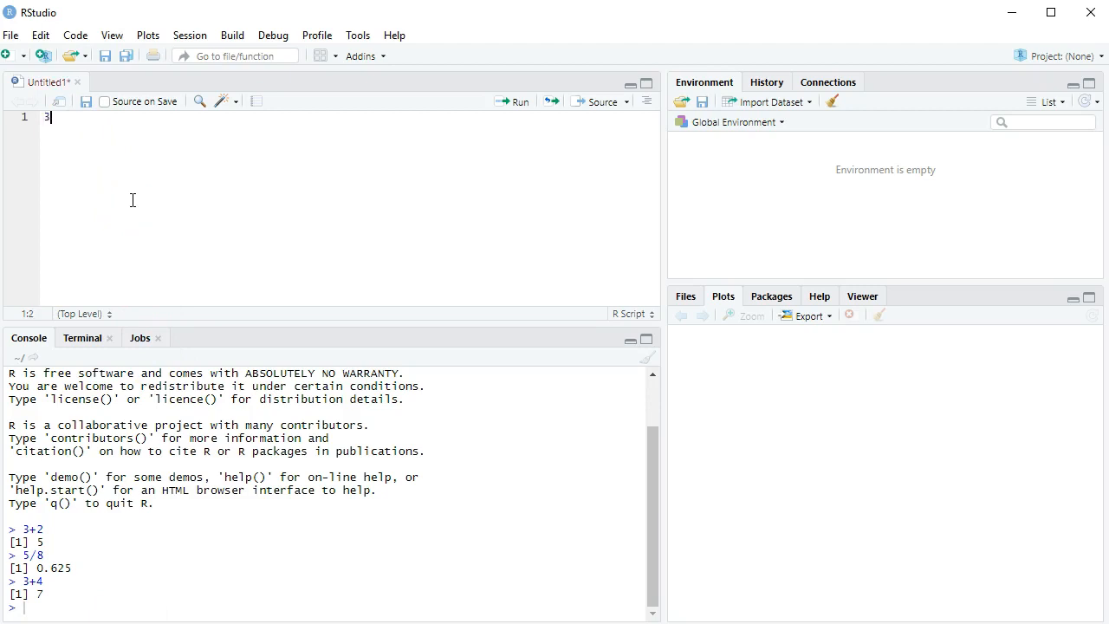
type("+2")
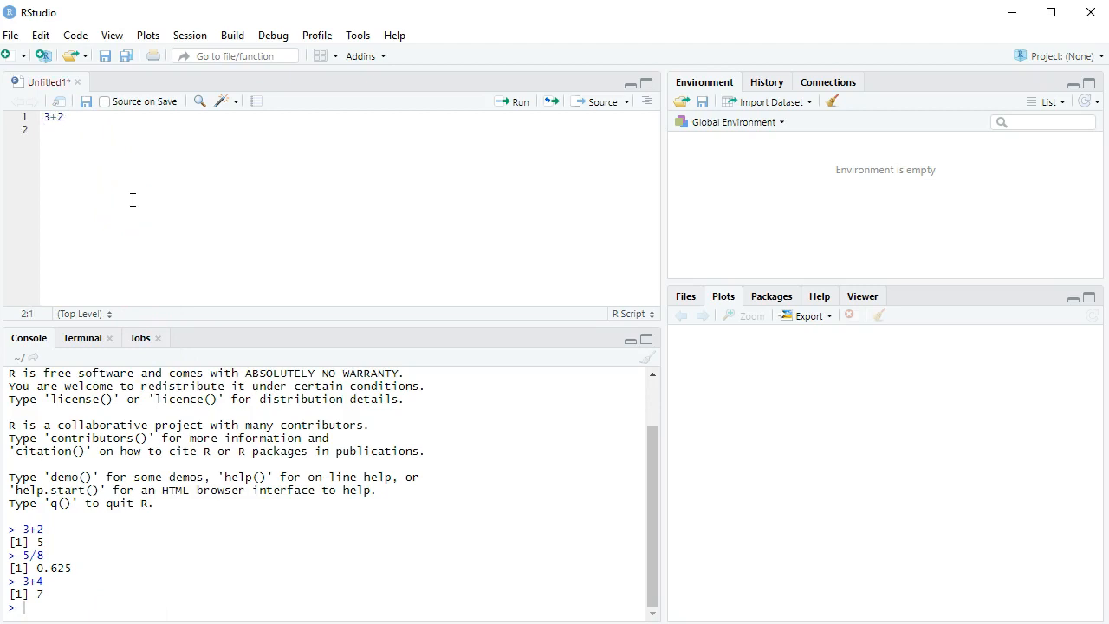
type("0/0")
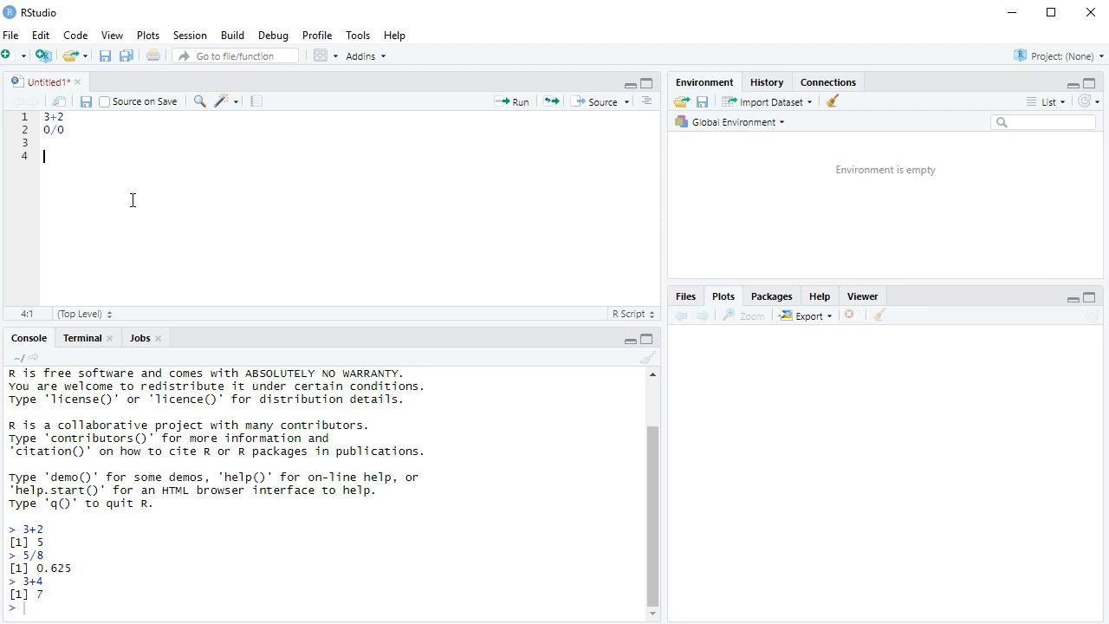
type("scratch paper")
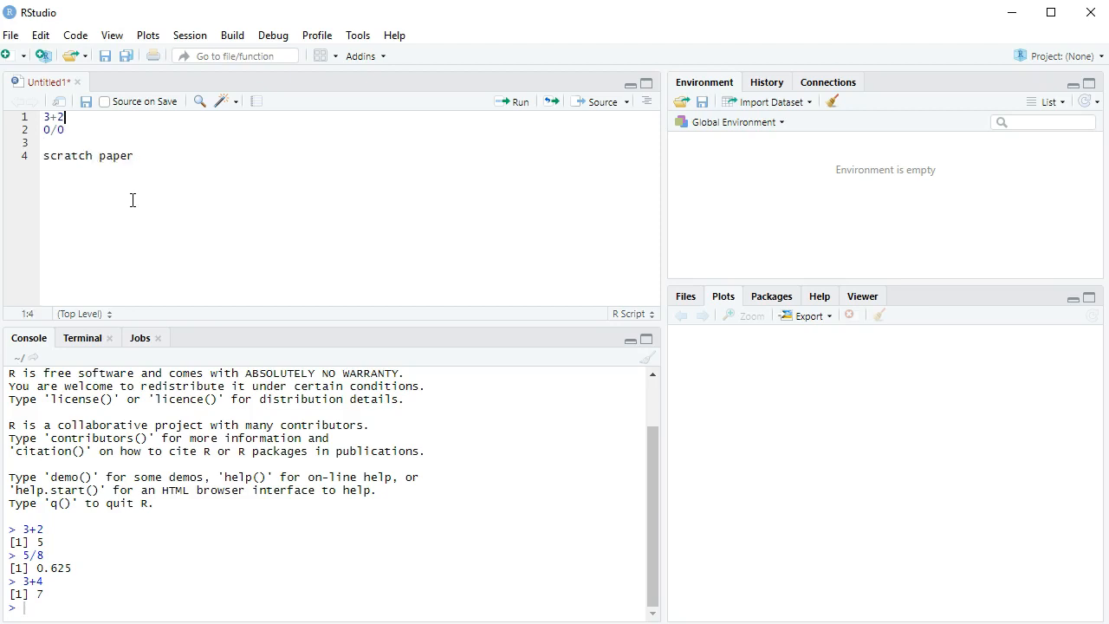
left_click(66, 118)
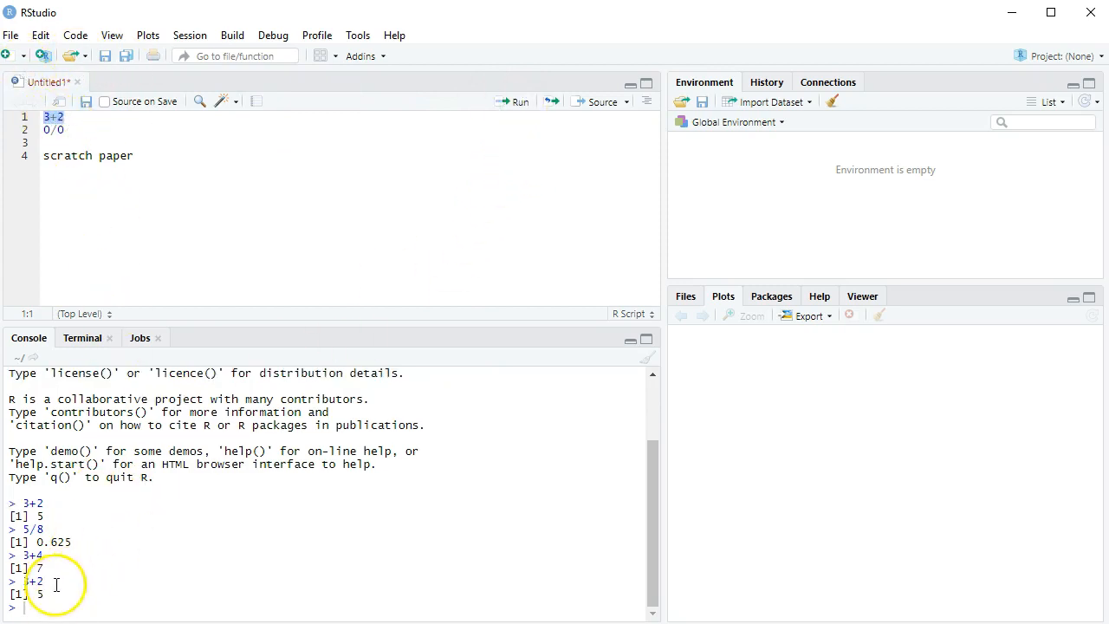
Run the 3+2, 0/0 and scratch paper lines, yielding 5, NaN and an unexpected-symbol error
left_click(56, 116)
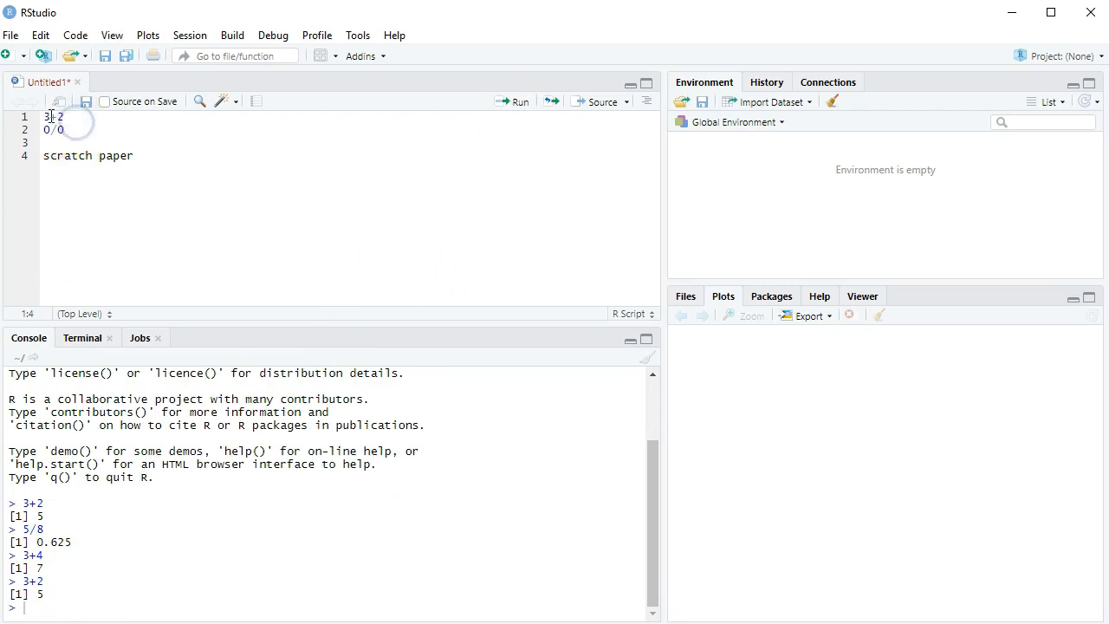
left_click(517, 100)
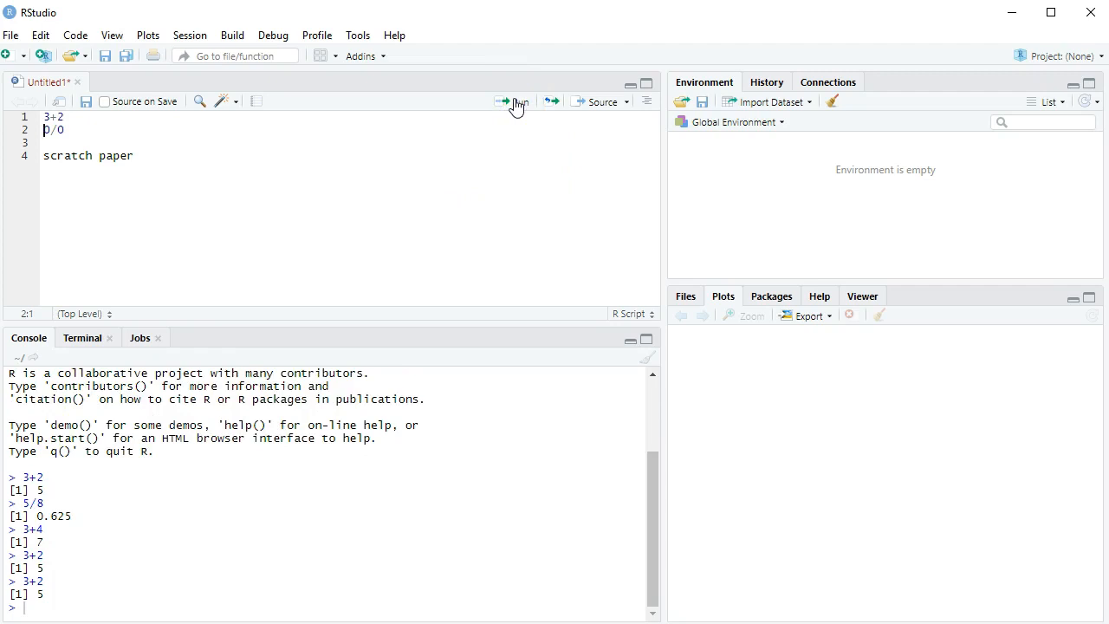
left_click(509, 101)
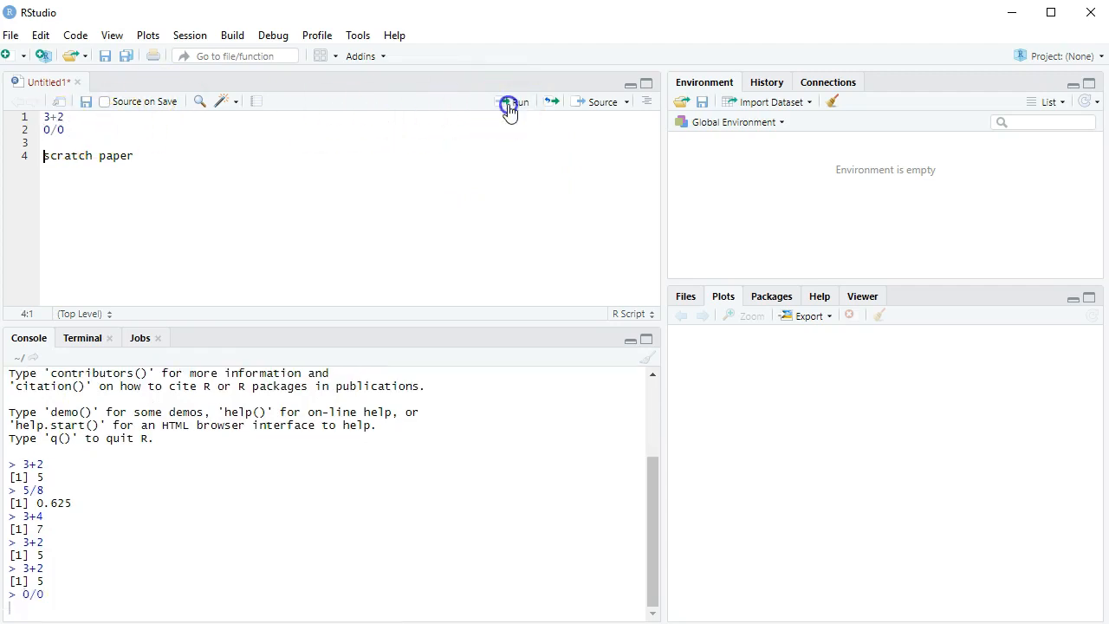
left_click(512, 101)
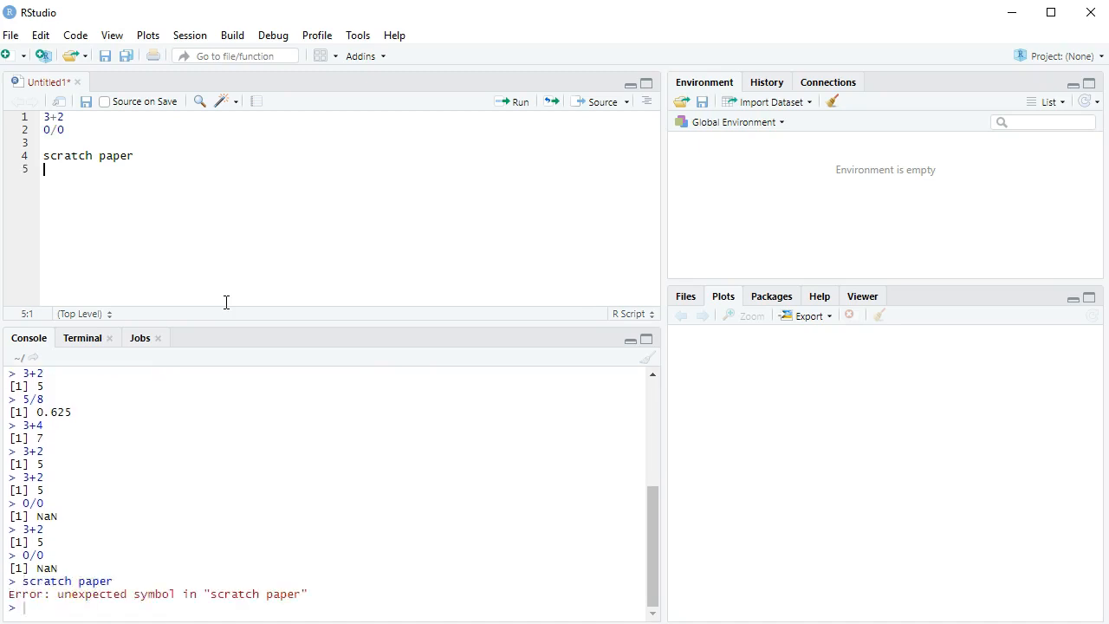
Comment out the scratch paper line with # and move to the empty fifth script line
type("#")
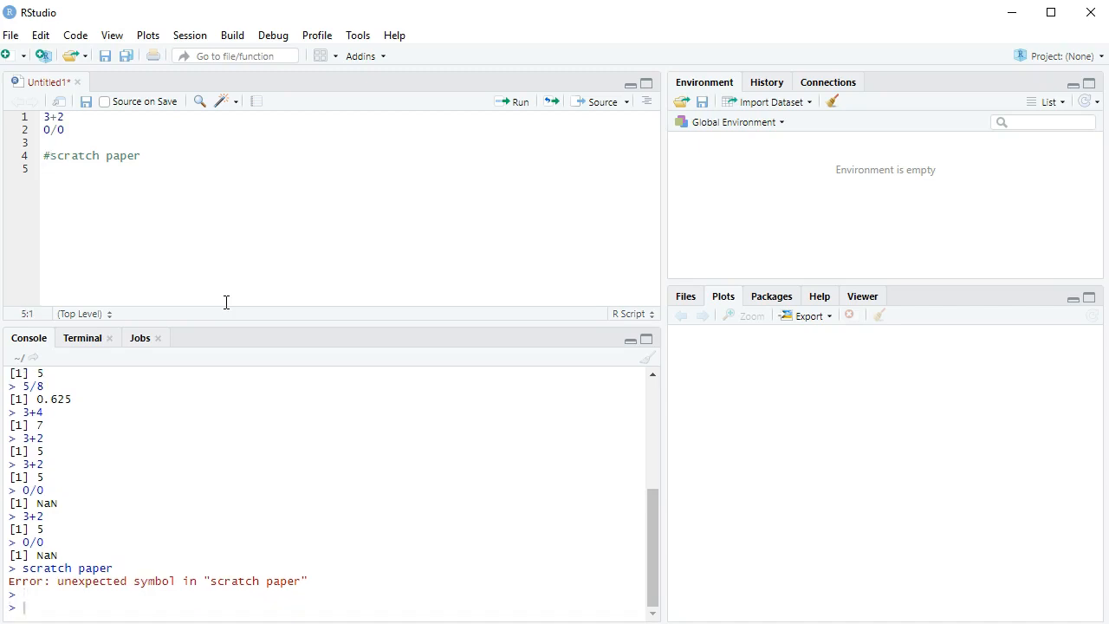
left_click(42, 156)
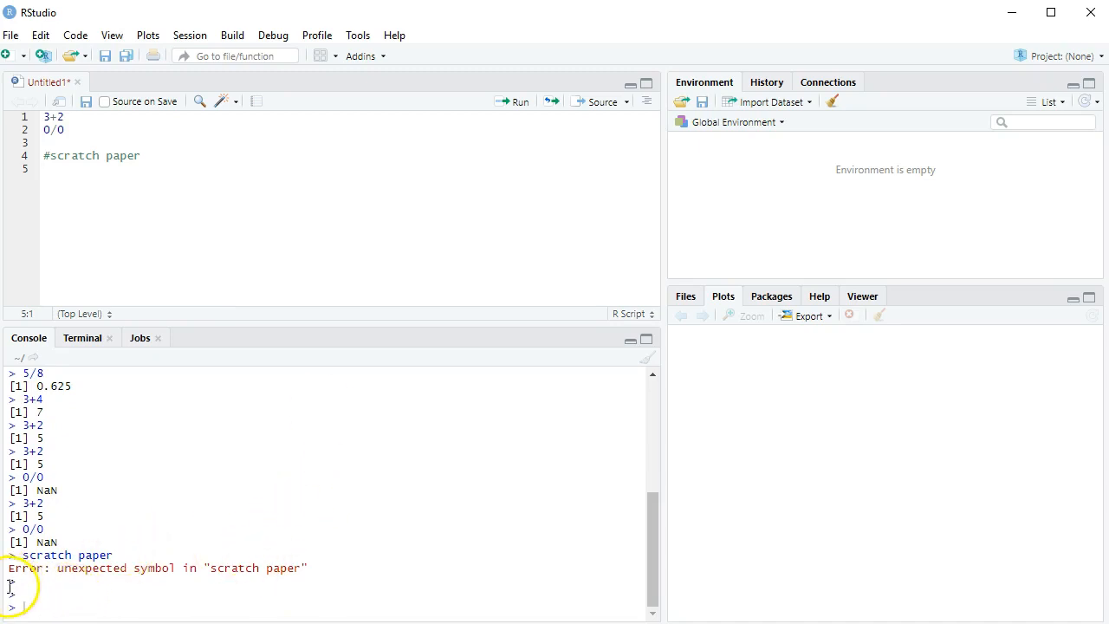
mouse_move(1009, 466)
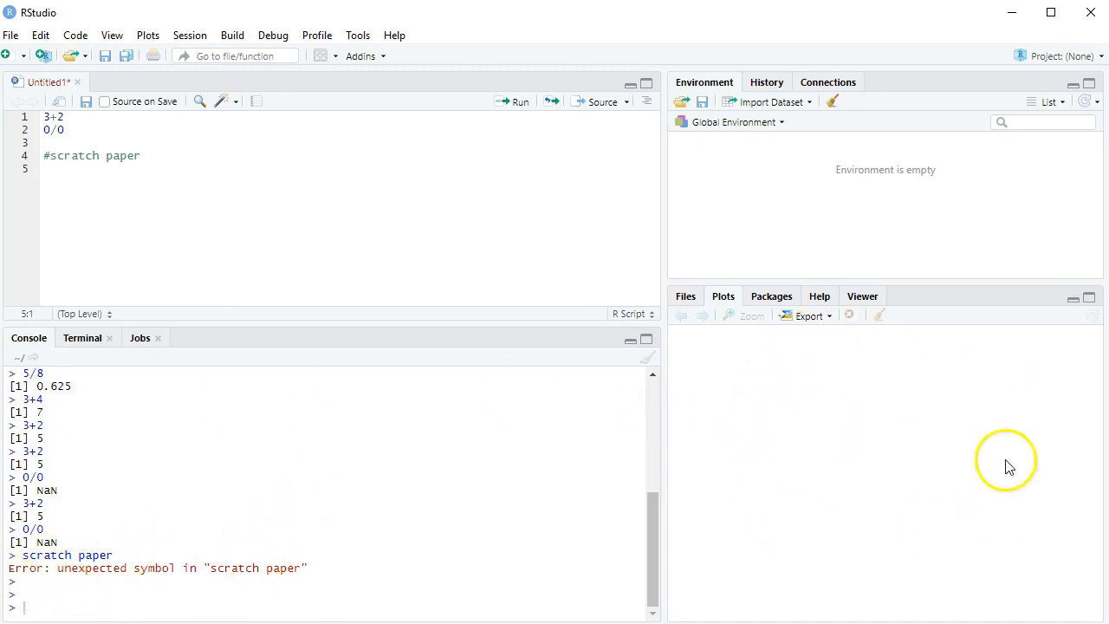
left_click(88, 172)
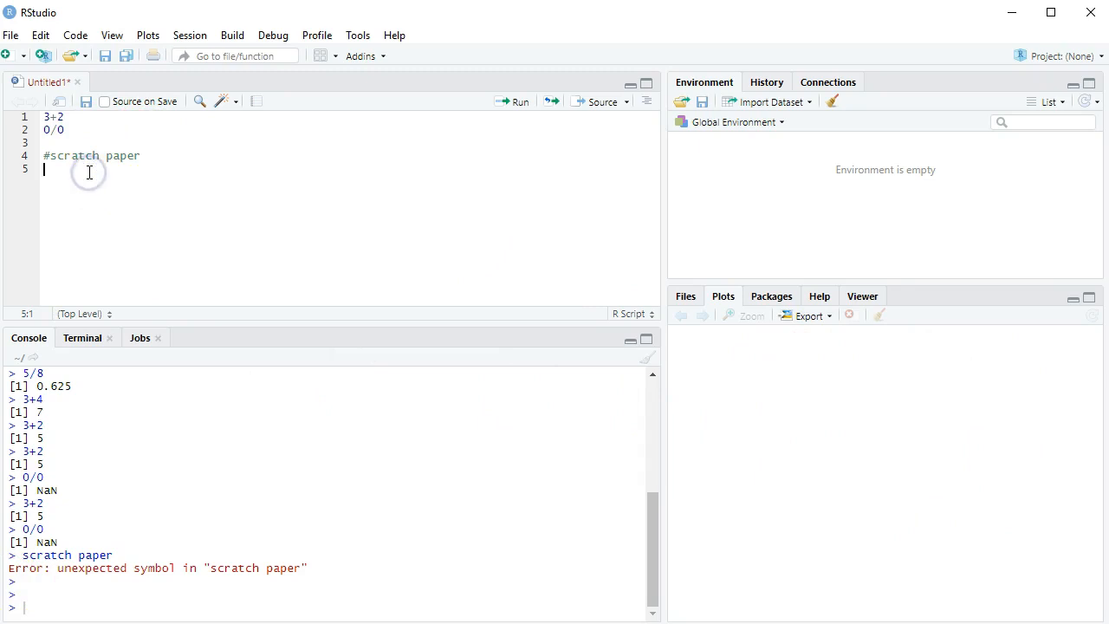
type("plot(1,1)")
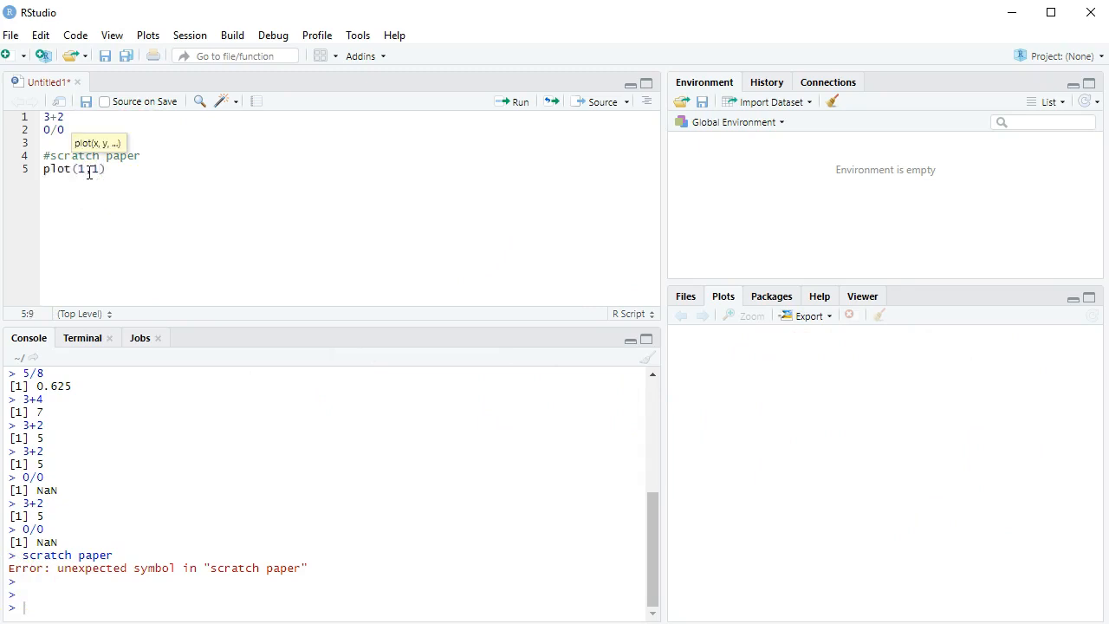
type("1")
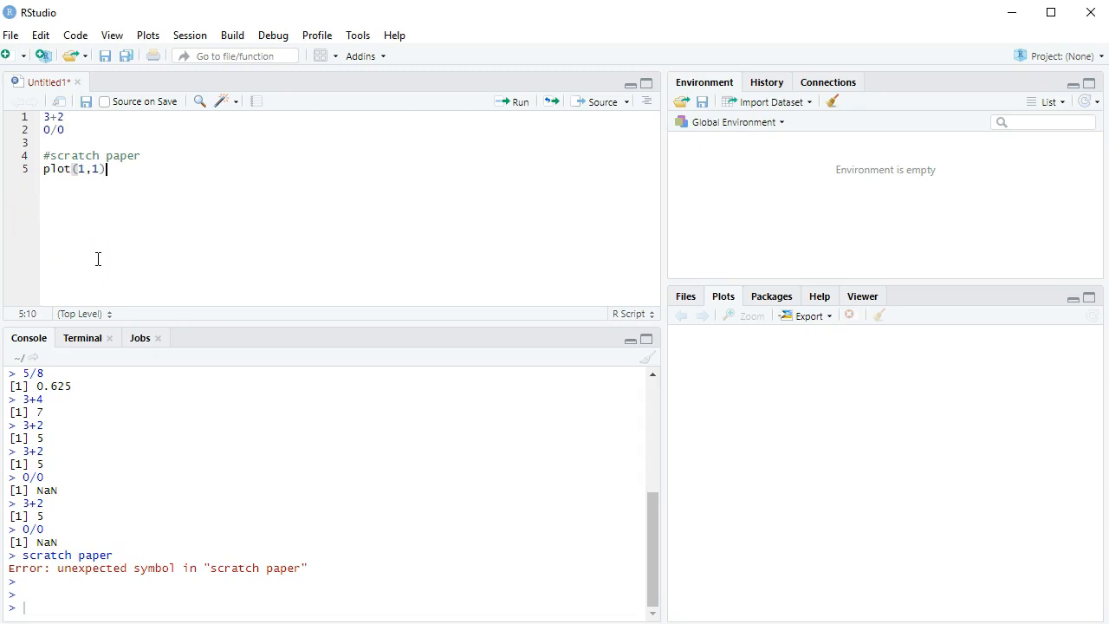
left_click(518, 101)
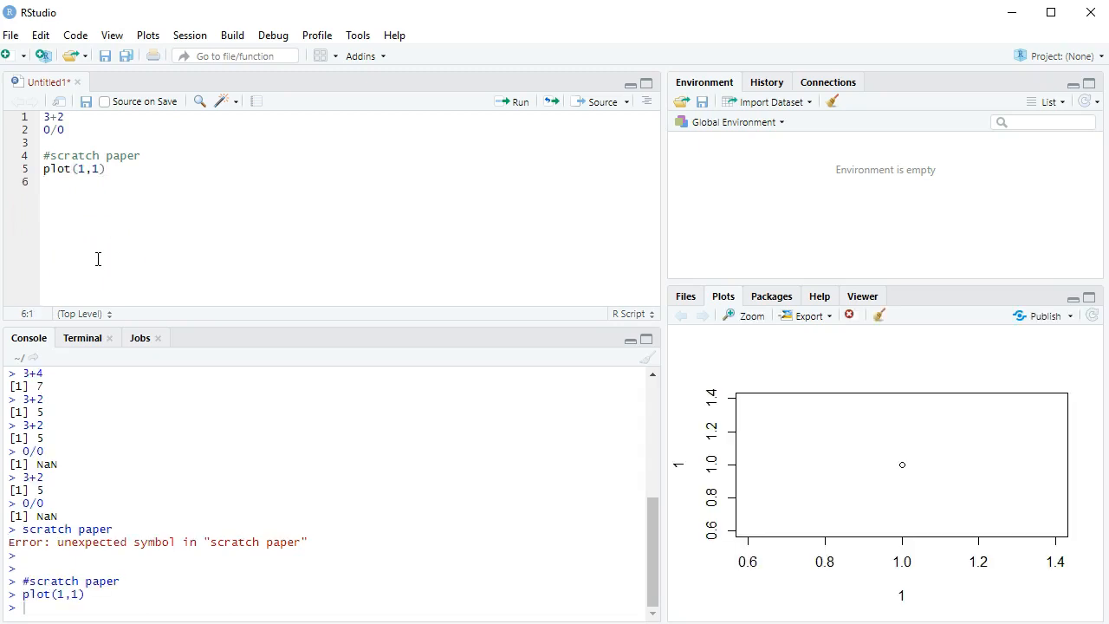
mouse_move(927, 471)
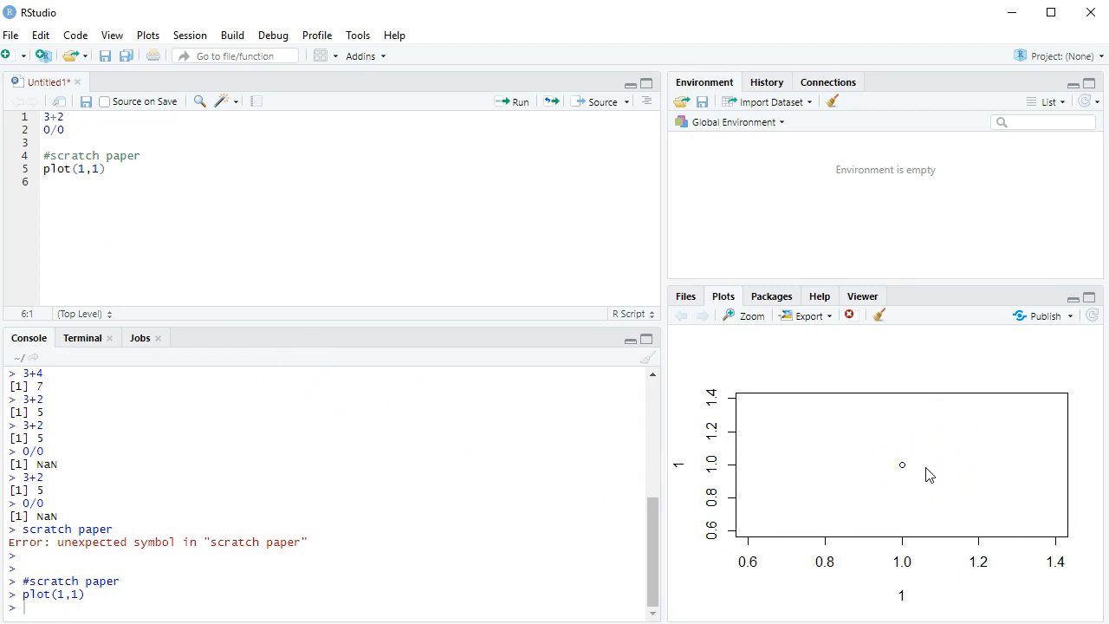
mouse_move(937, 413)
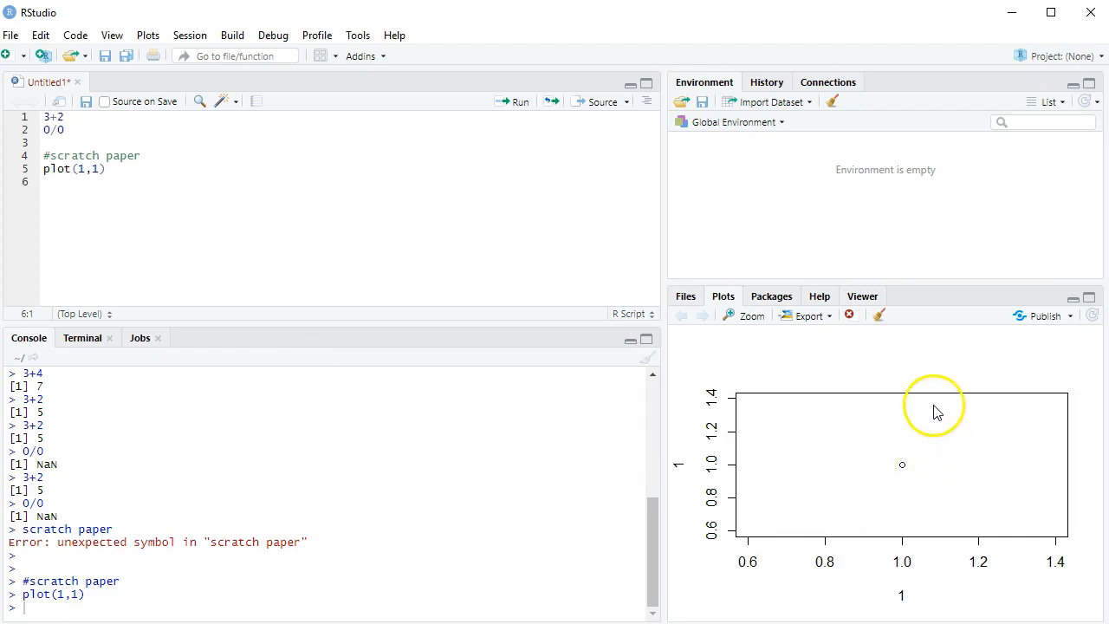
mouse_move(901, 468)
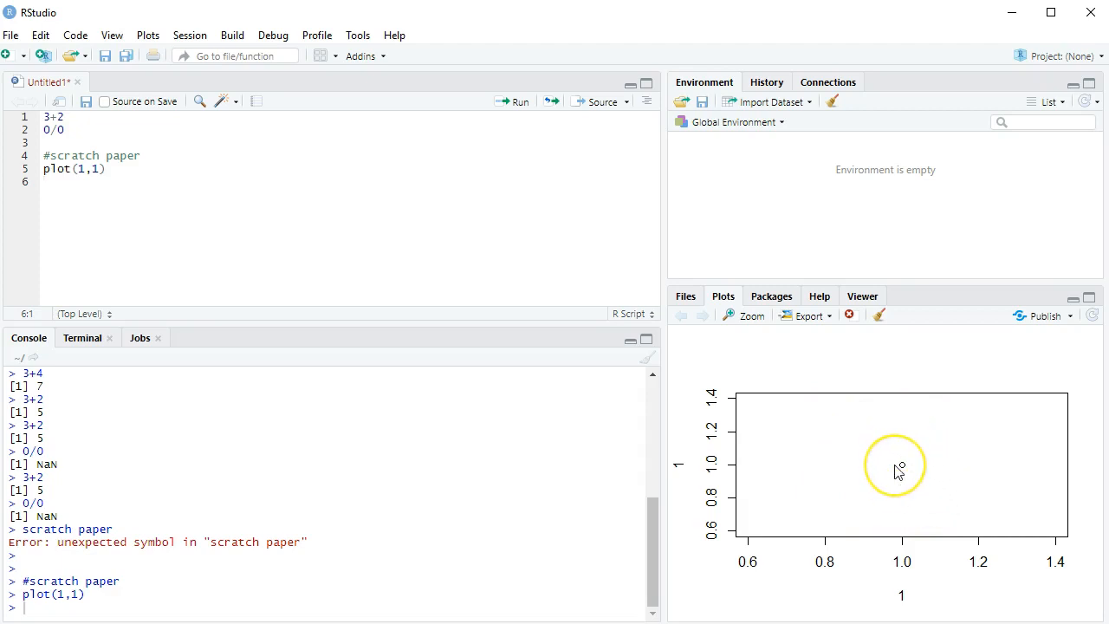
mouse_move(899, 468)
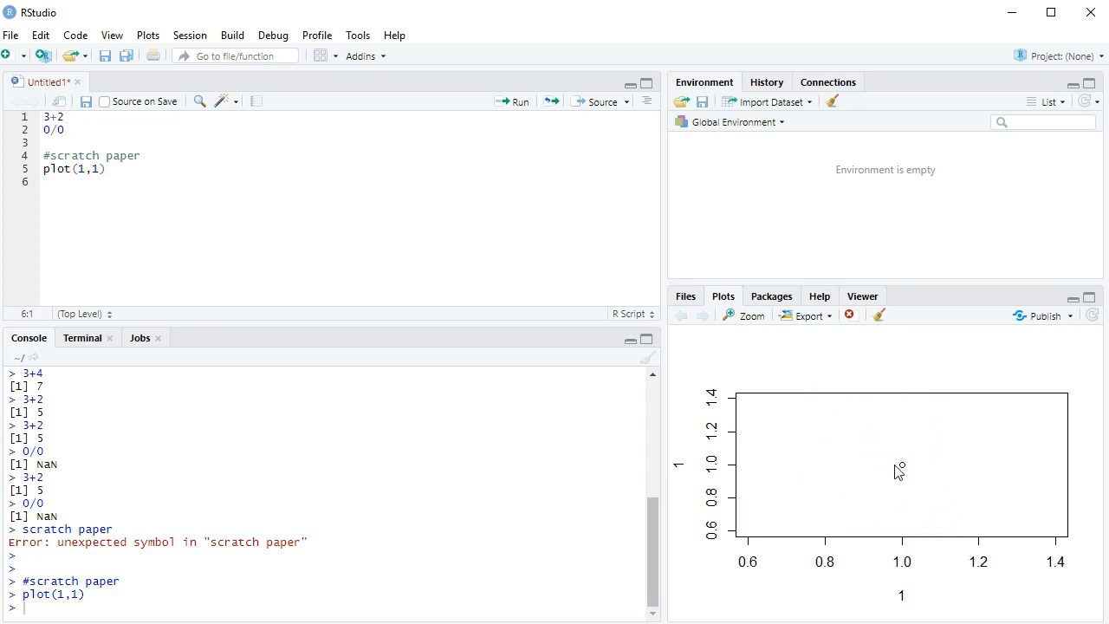
mouse_move(898, 350)
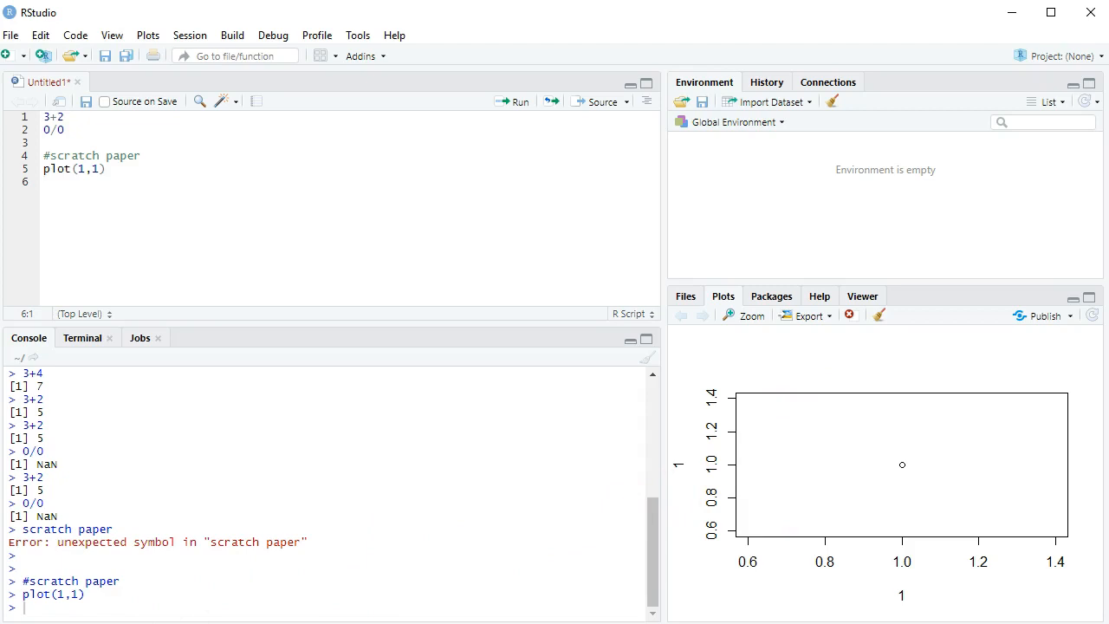
Add the formula (2-3)/sqrt(10^2/41+3^2/40) on a new script line
left_click(73, 182)
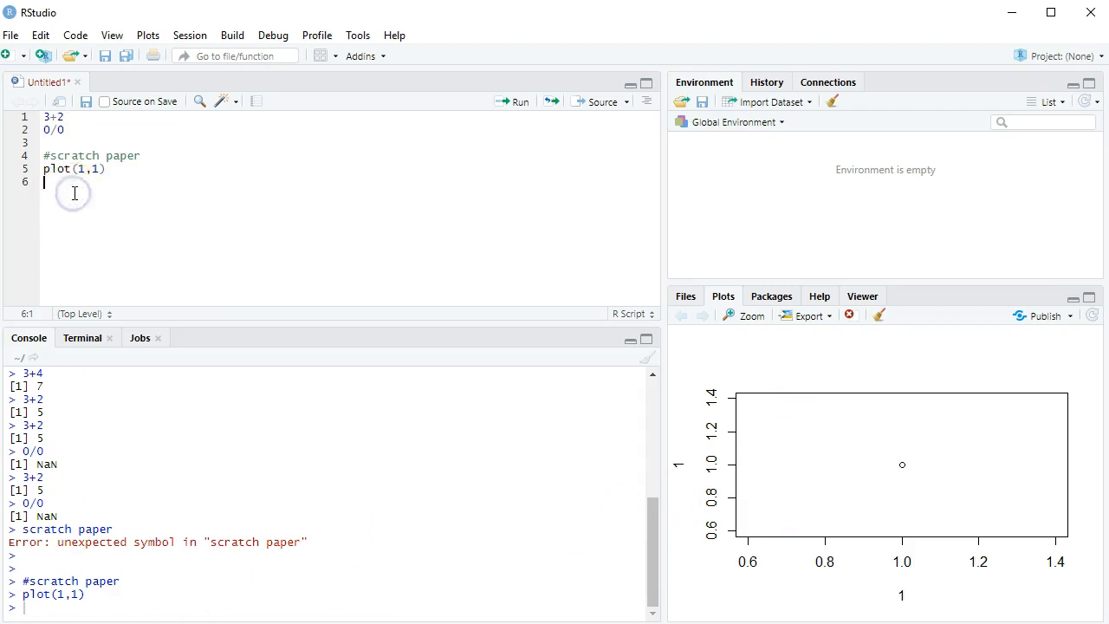
key("Return")
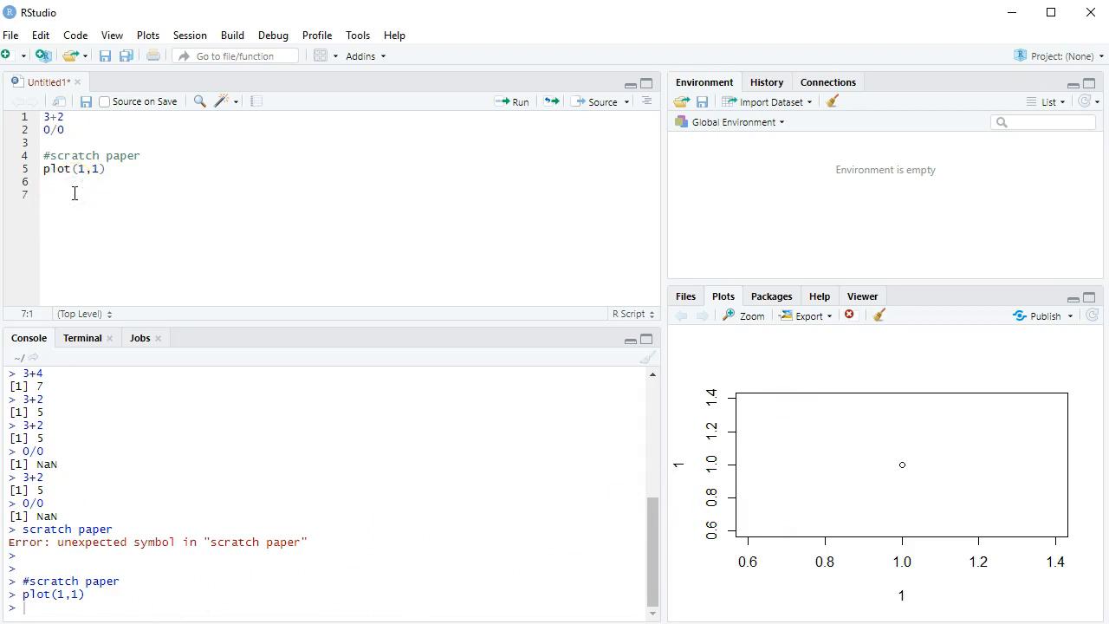
type("()")
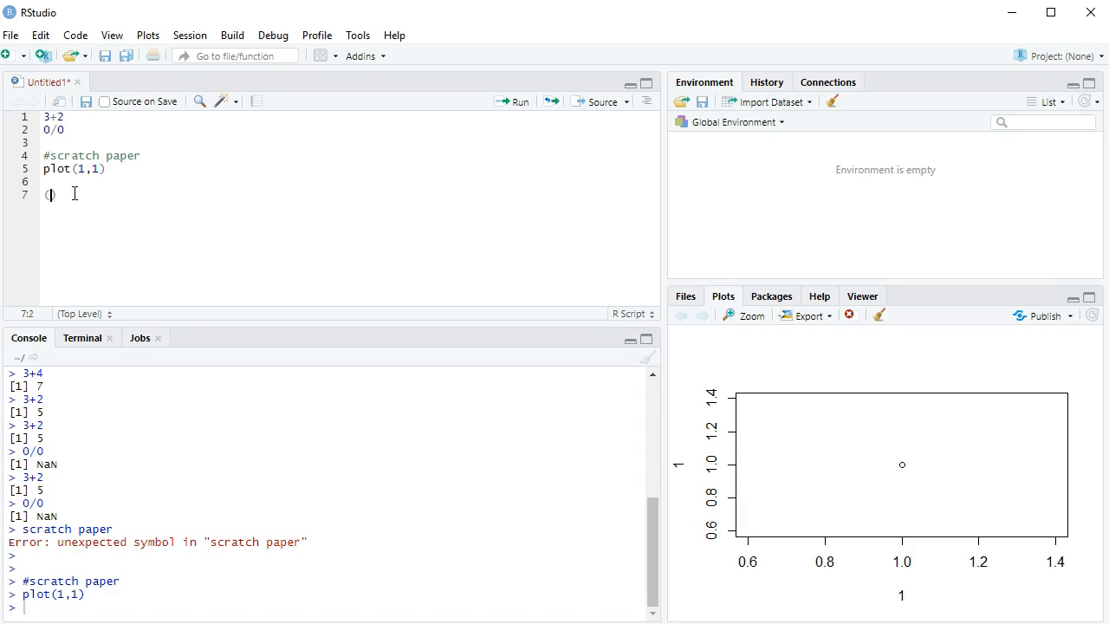
type("2-3")
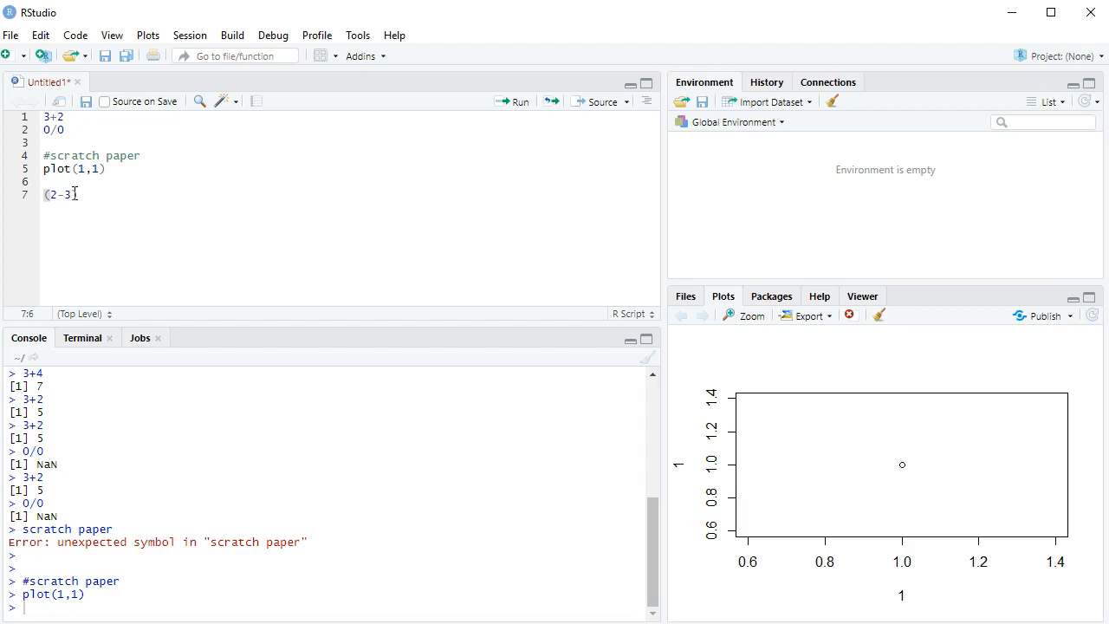
type("/sqrt(")
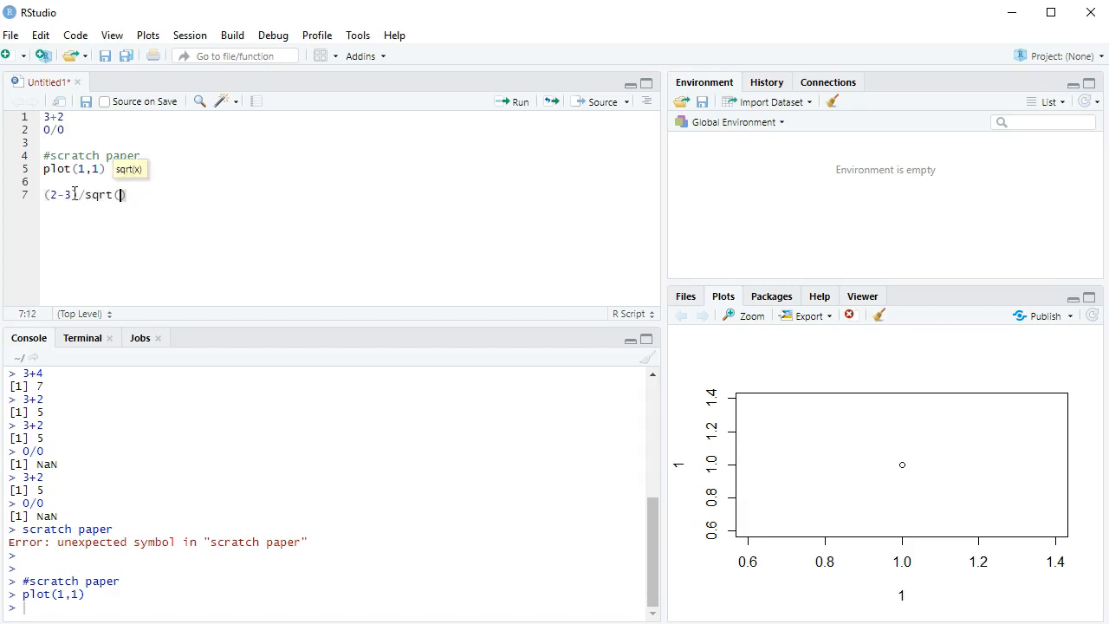
type("10^")
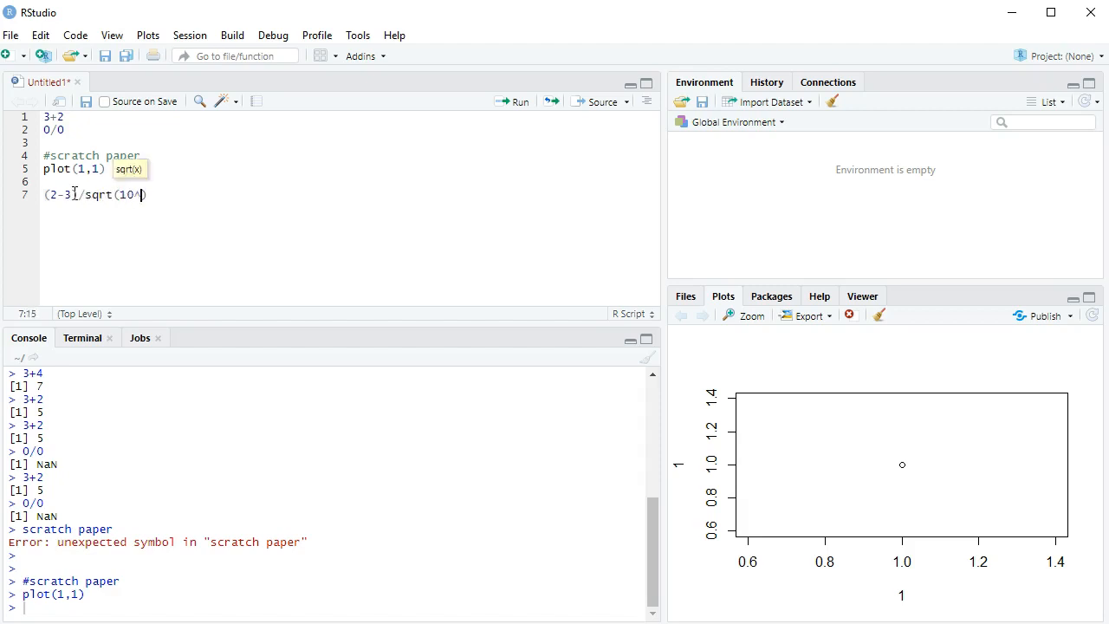
type("2/41")
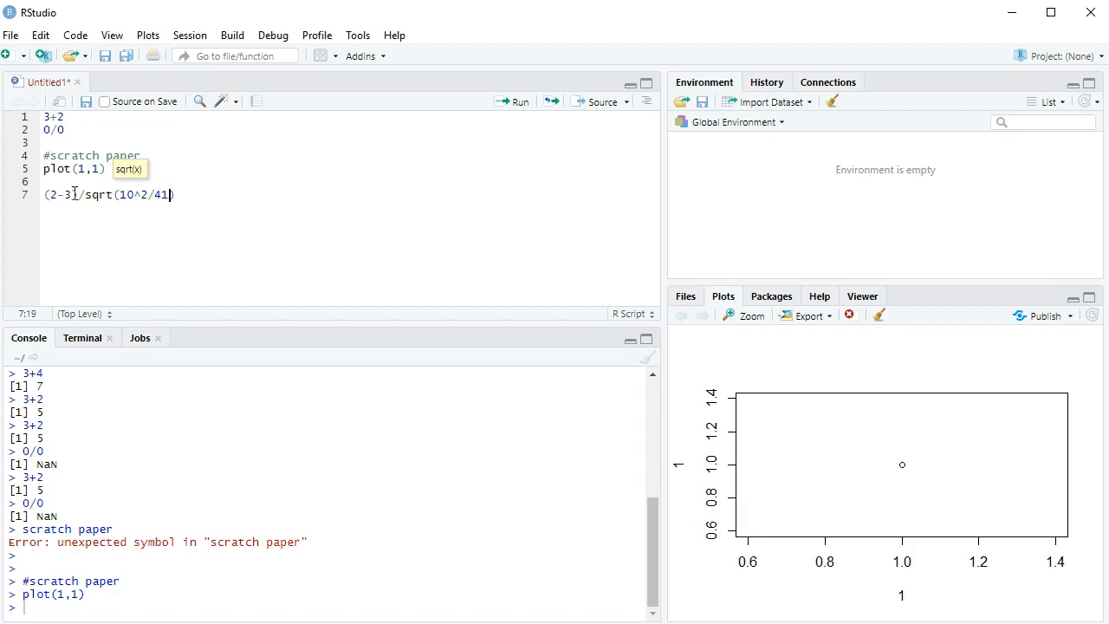
type("+3")
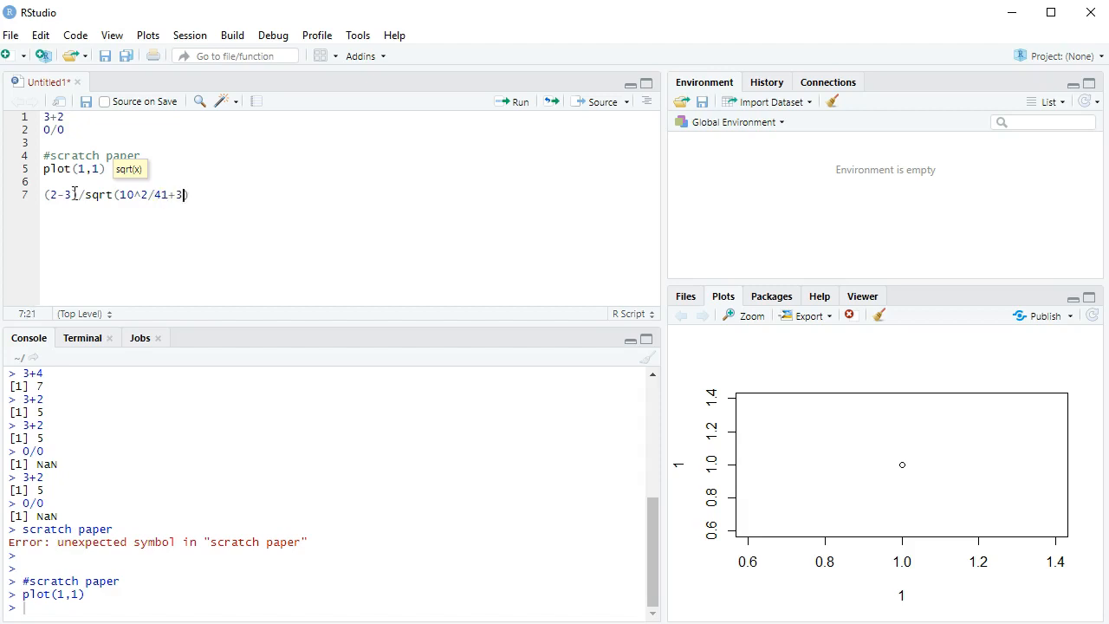
type("^2/")
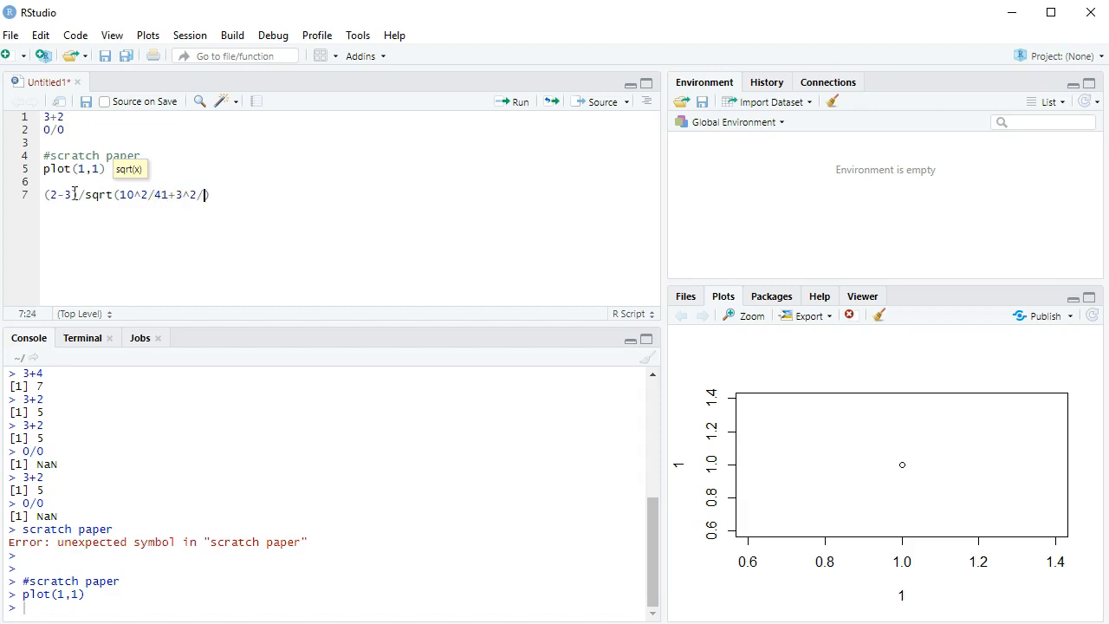
type("0")
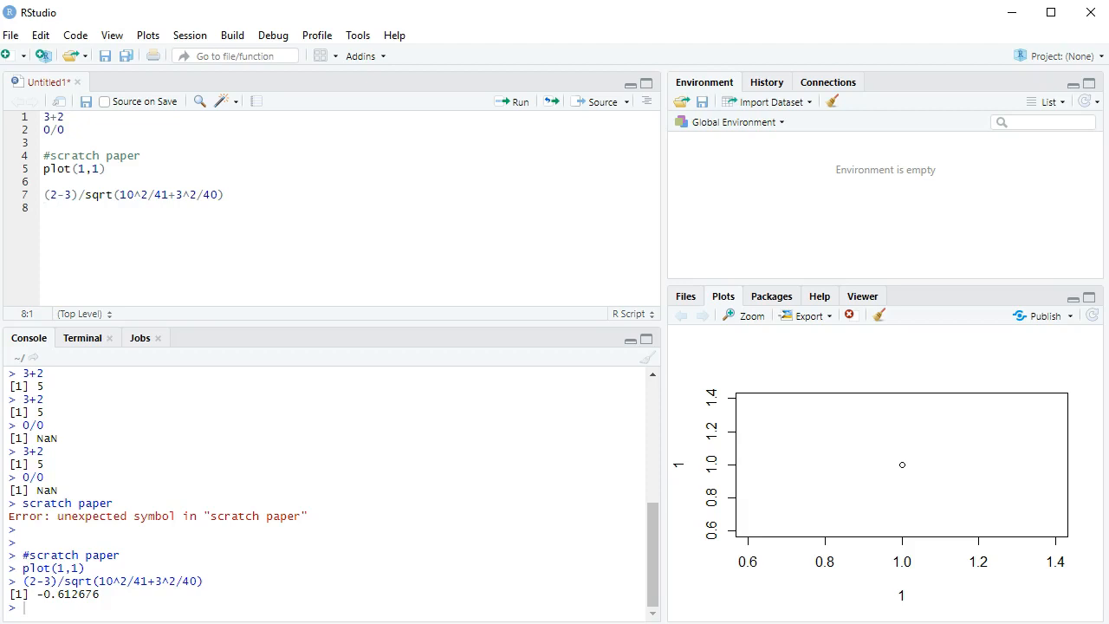
Start the vector c(3,5,6,8,12,15) on line 8 for the mean calculation
type("c(")
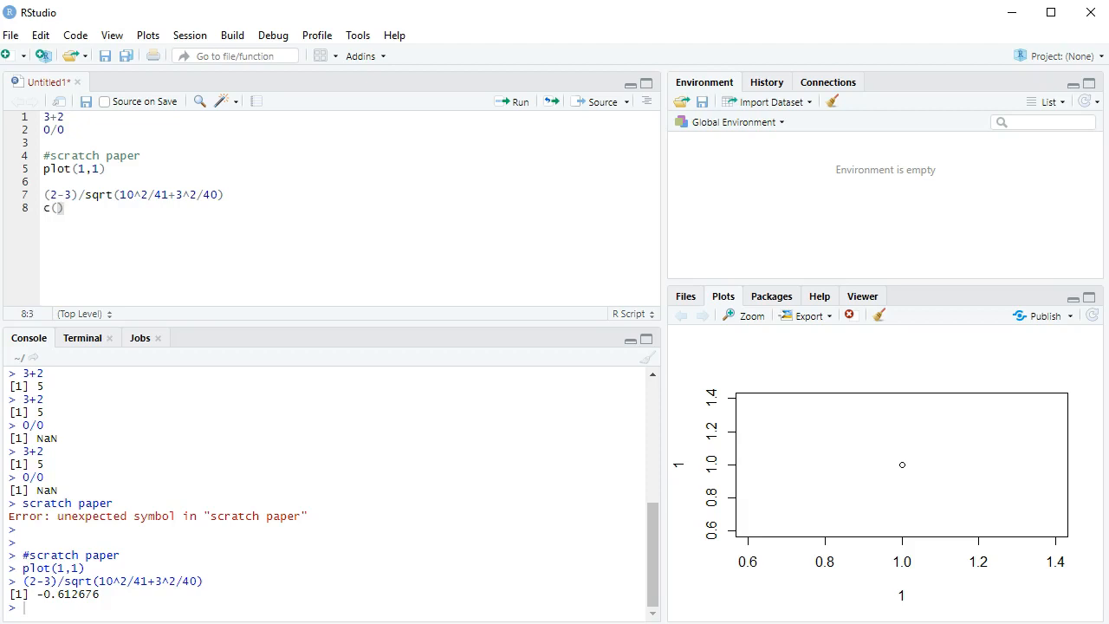
type("3,5,6,8,12,15")
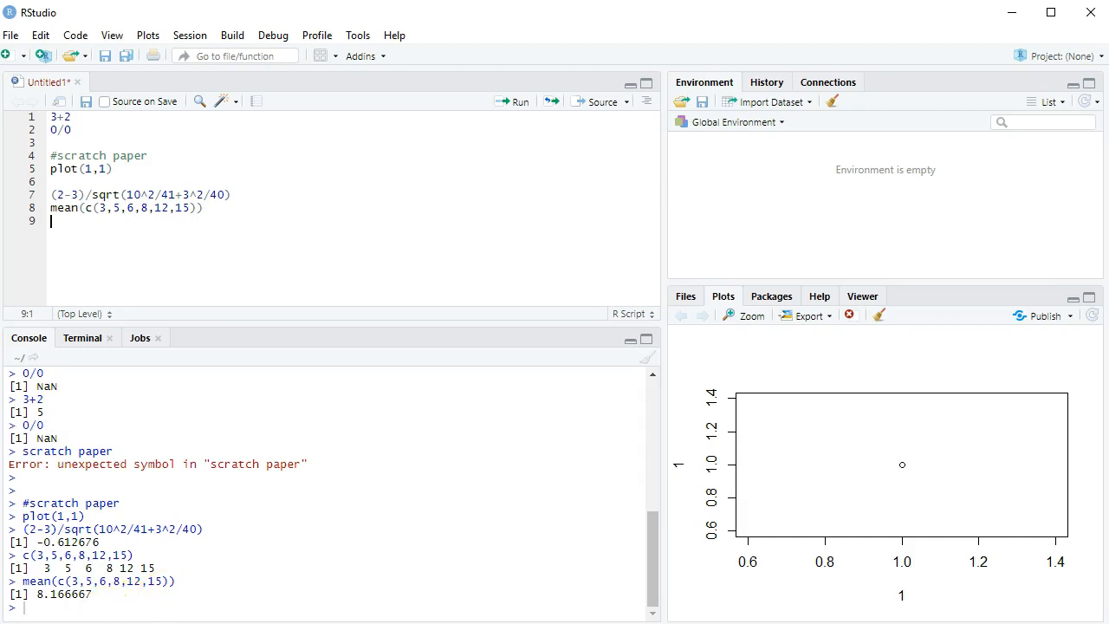
Write standarddeviation(c(3,5,6,8,12,15)) and run it, getting a could-not-find-function error
type("standard")
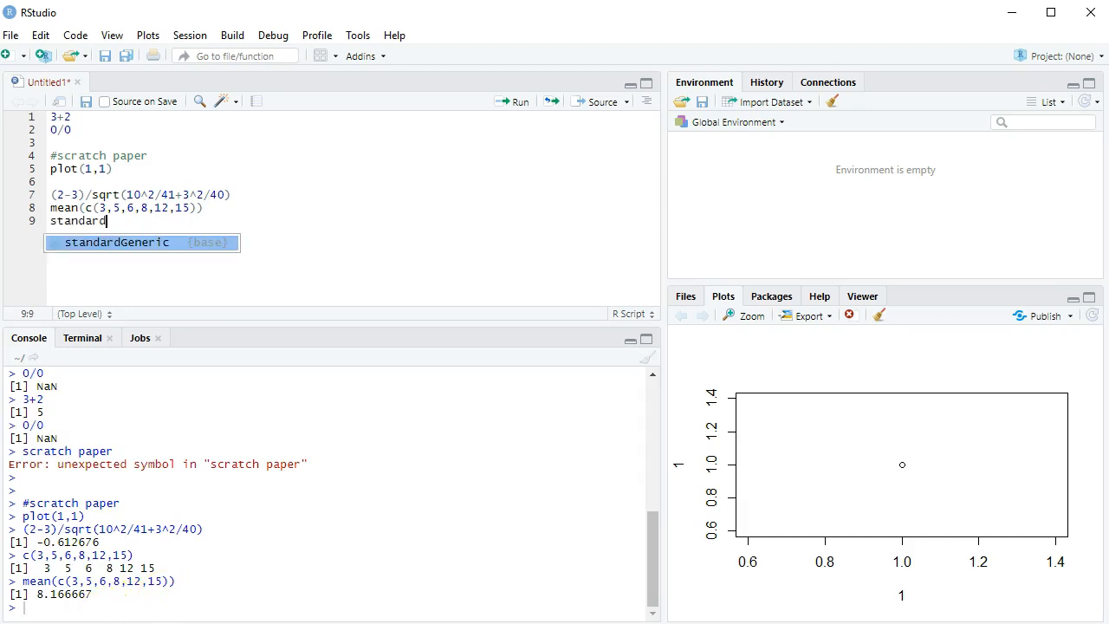
type("deviation")
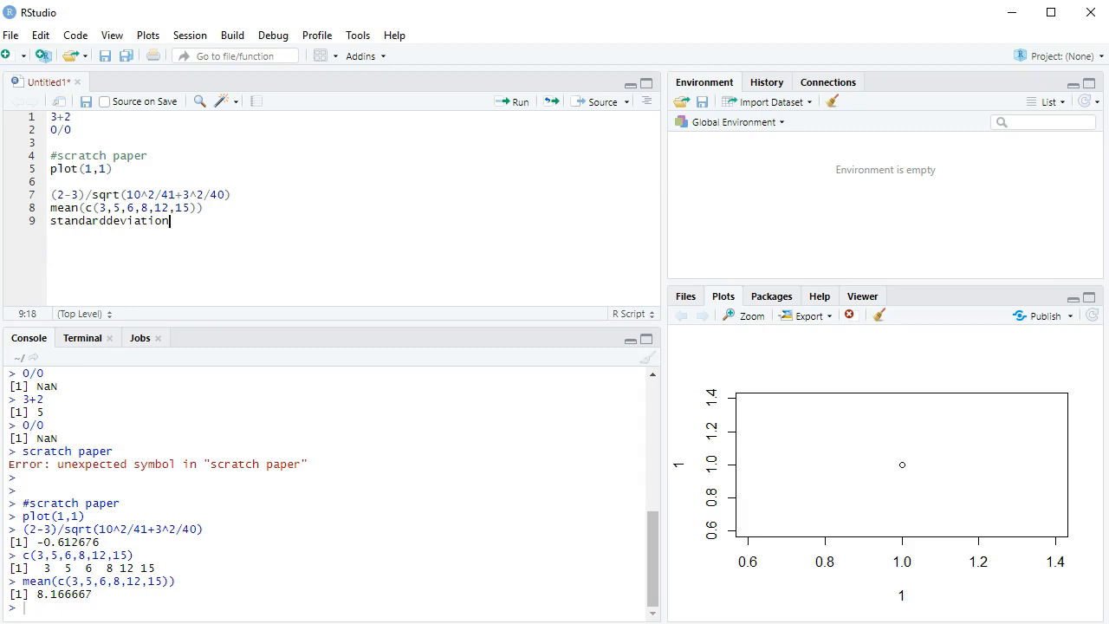
left_click(87, 208)
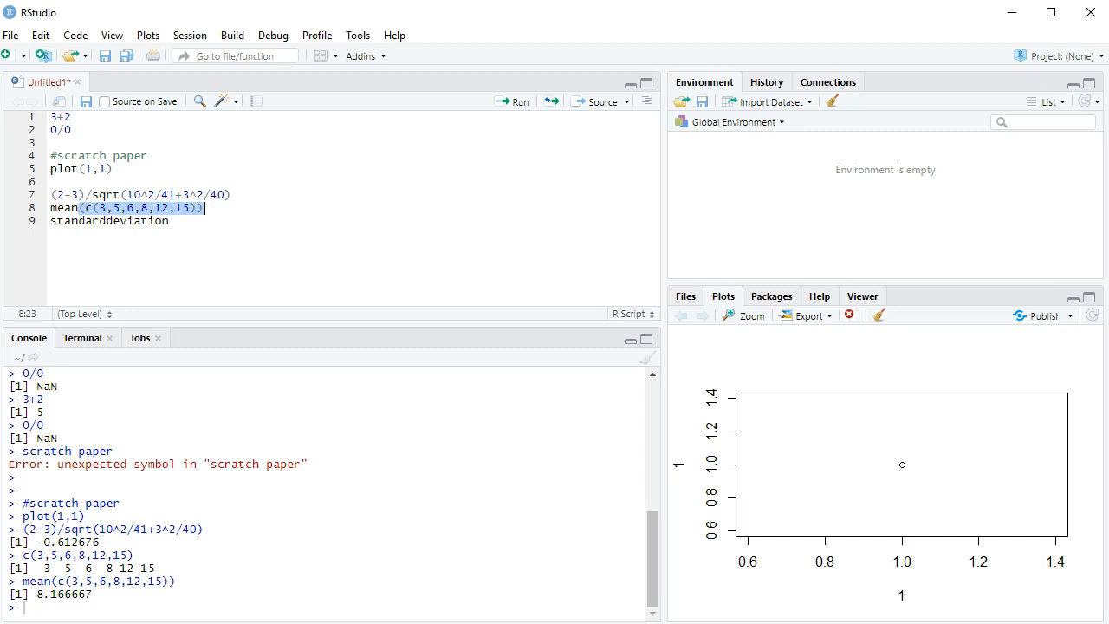
type("(c(3,5,6,8,12,15))")
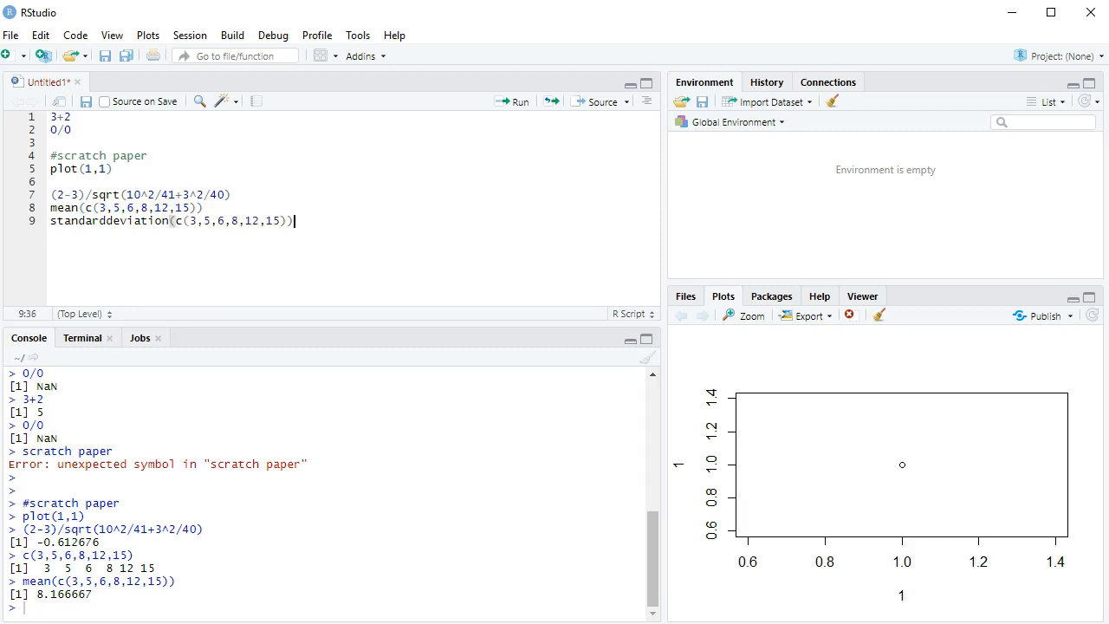
key("Return")
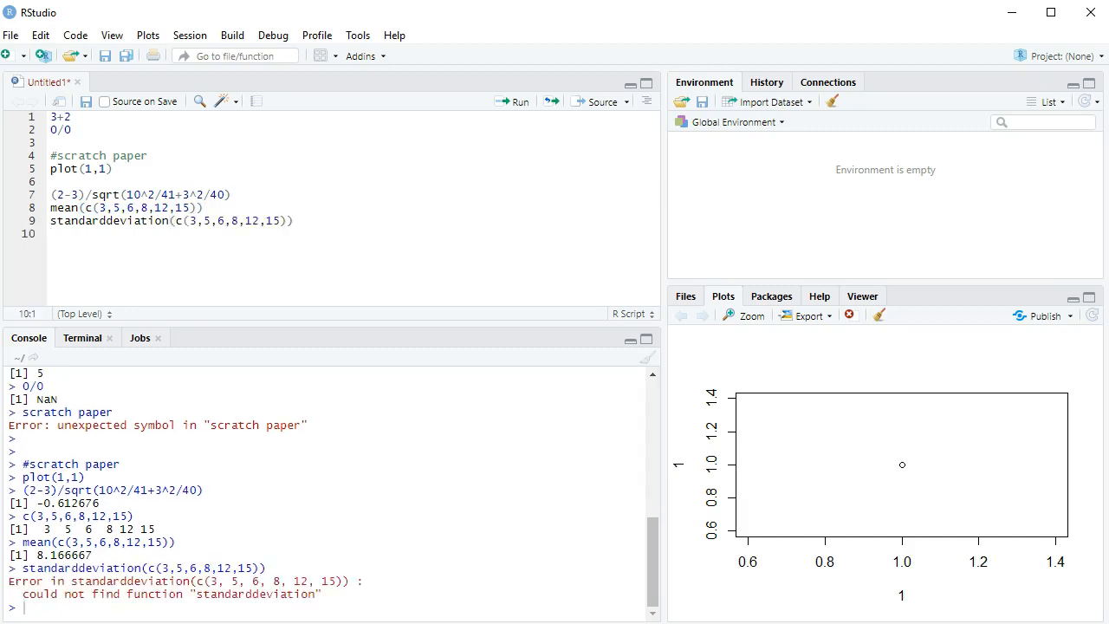